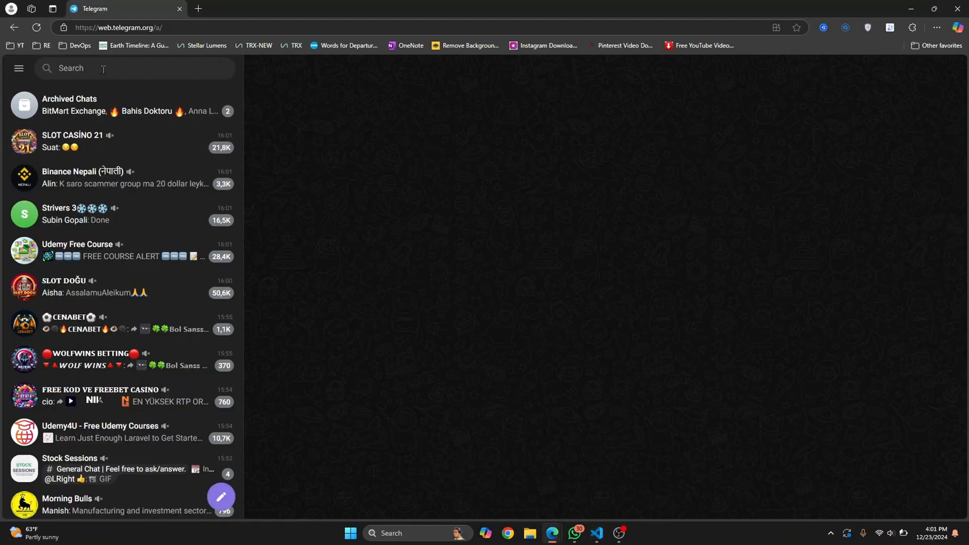
Step: Find the BotFather chat and send /newbot to begin creating a bot
{"action": "type", "text": "botfather"}
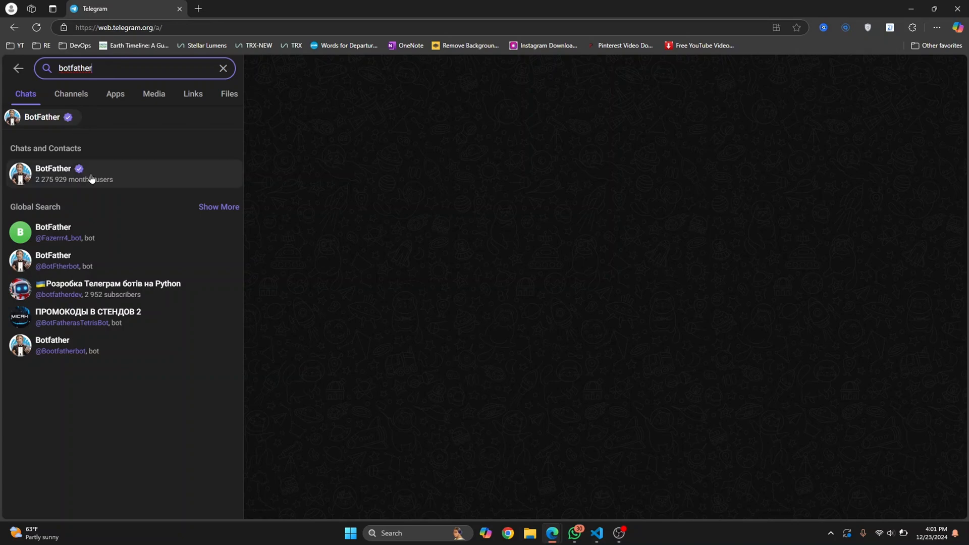
{"action": "left_click", "coordinate": [53, 174]}
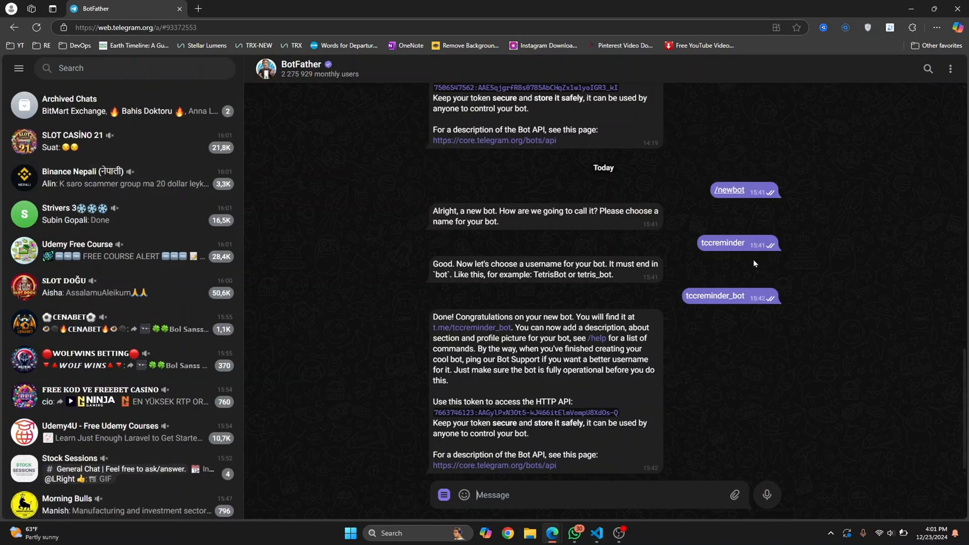
{"action": "type", "text": "/new"}
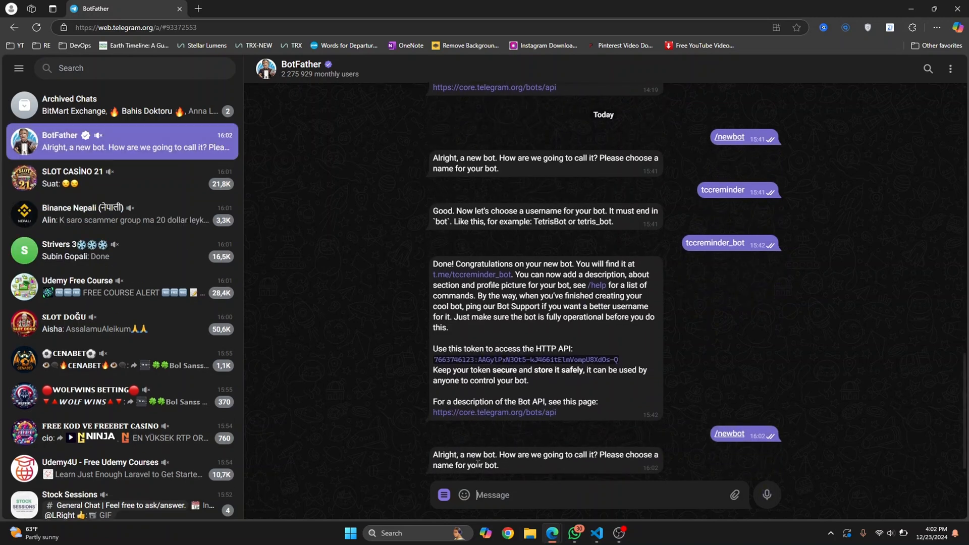
{"action": "mouse_move", "coordinate": [597, 525]}
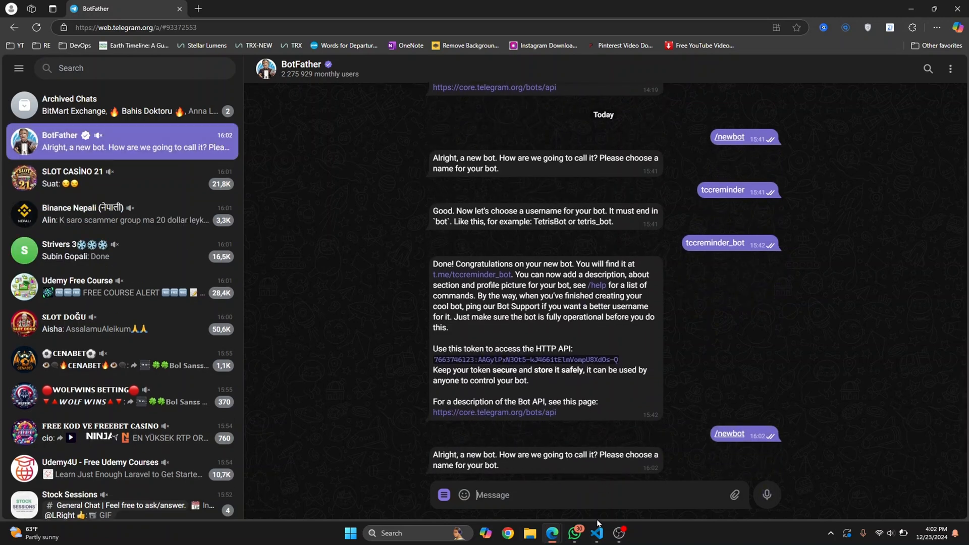
Step: Name the bot tccnewreminder with username tccnewreminder_bot and copy its API token
{"action": "type", "text": "tcc"}
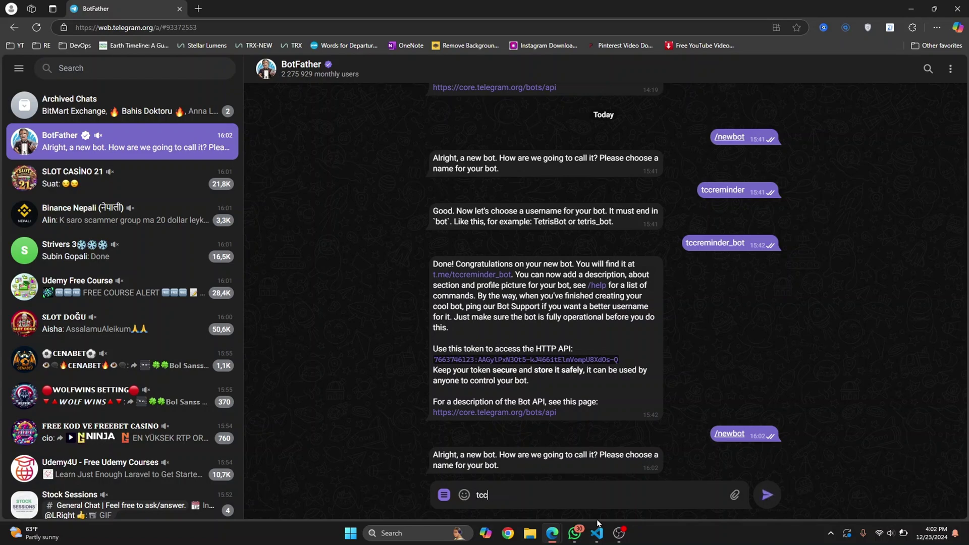
{"action": "left_click", "coordinate": [767, 495]}
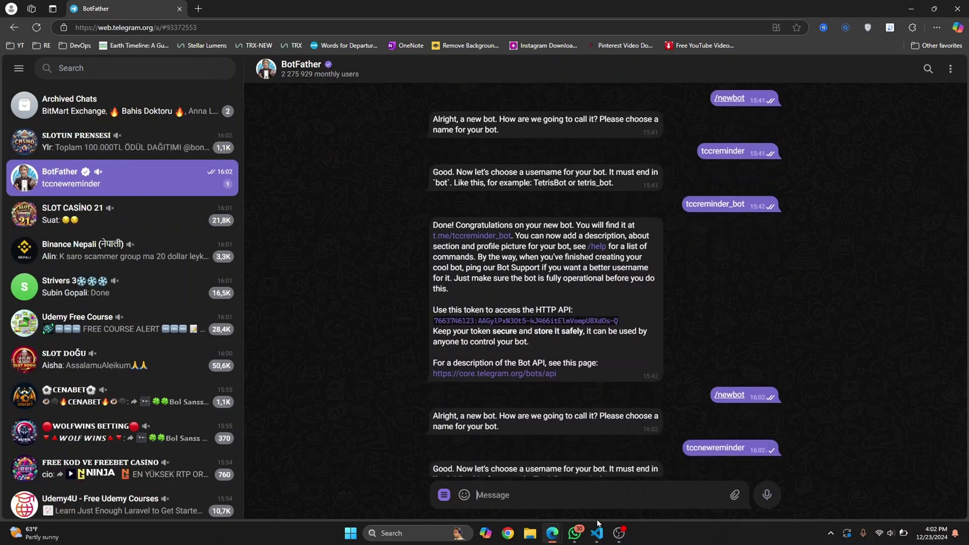
{"action": "type", "text": "t"}
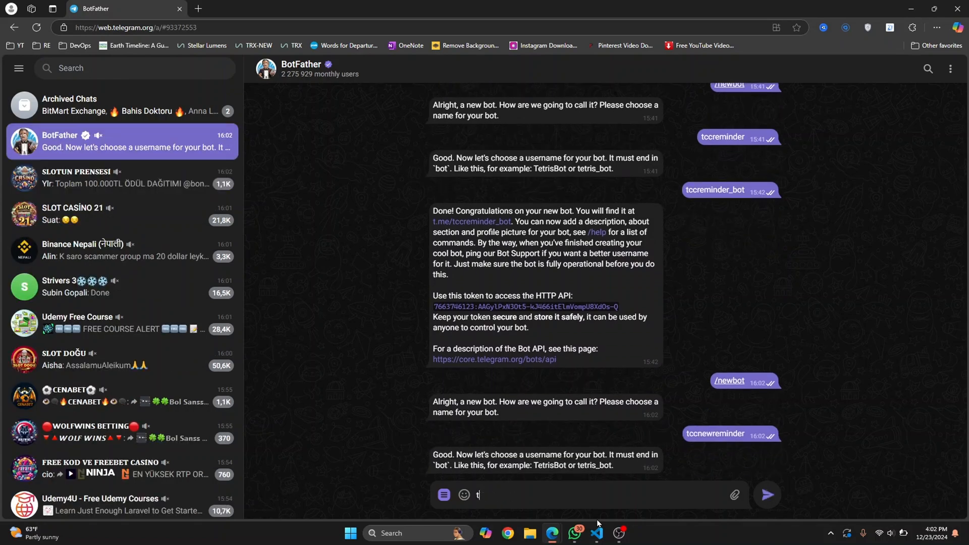
{"action": "type", "text": "ccnewremind"}
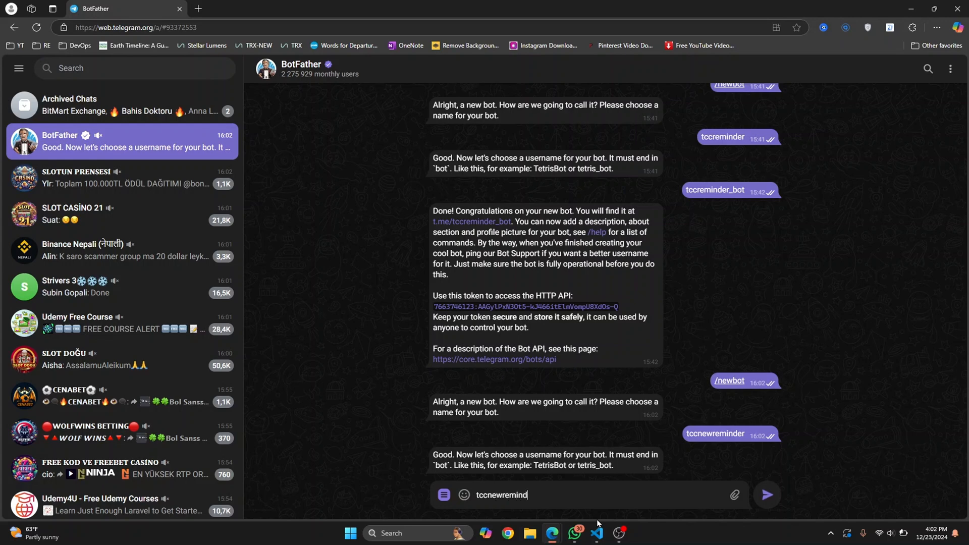
{"action": "type", "text": "er_"}
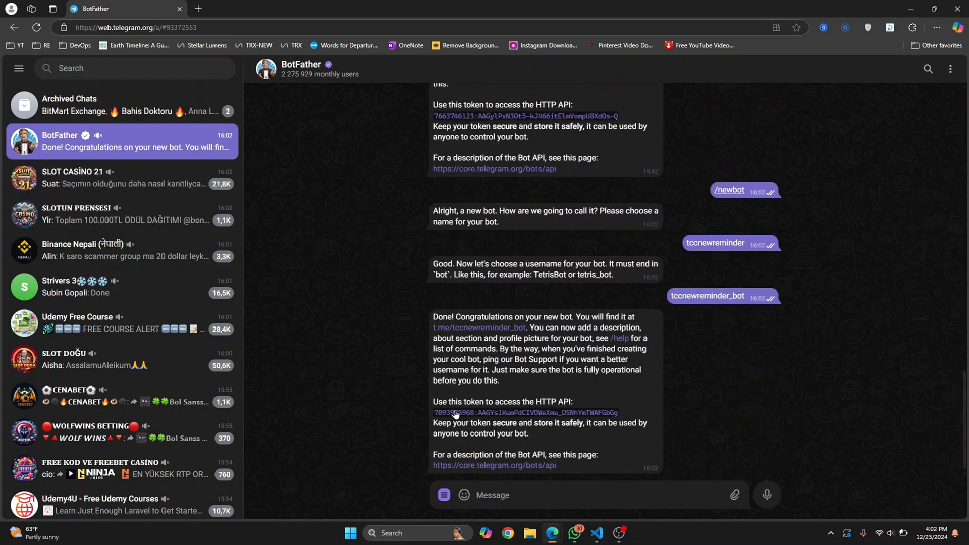
{"action": "left_click", "coordinate": [526, 413]}
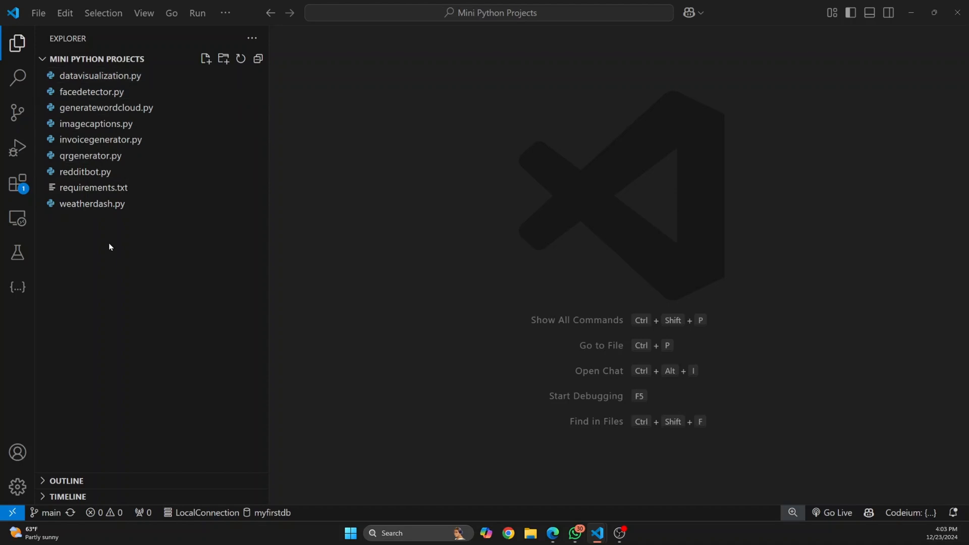
{"action": "mouse_move", "coordinate": [102, 210]}
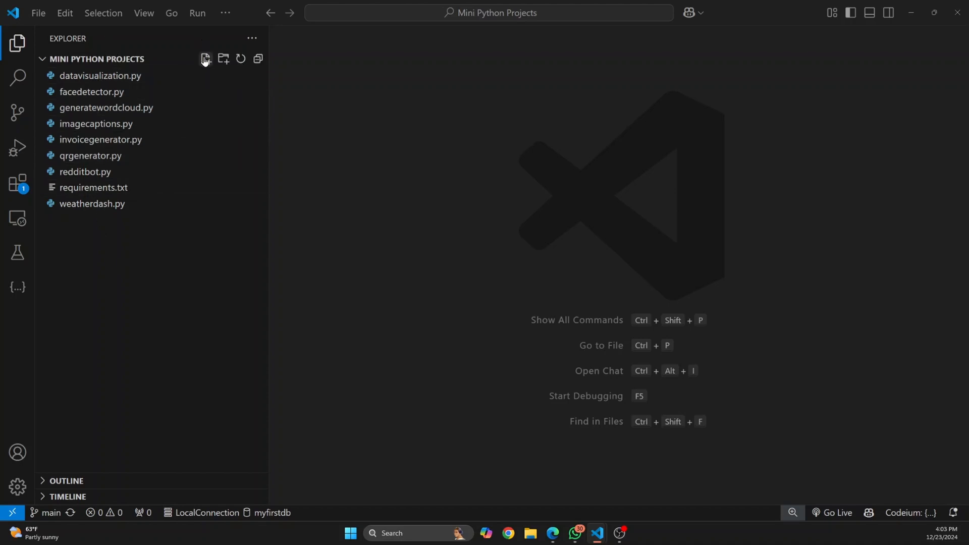
Step: Create telegramreminderbot.py and install python-telegram-bot via pip in the terminal
{"action": "left_click", "coordinate": [205, 58]}
{"action": "type", "text": "p"}
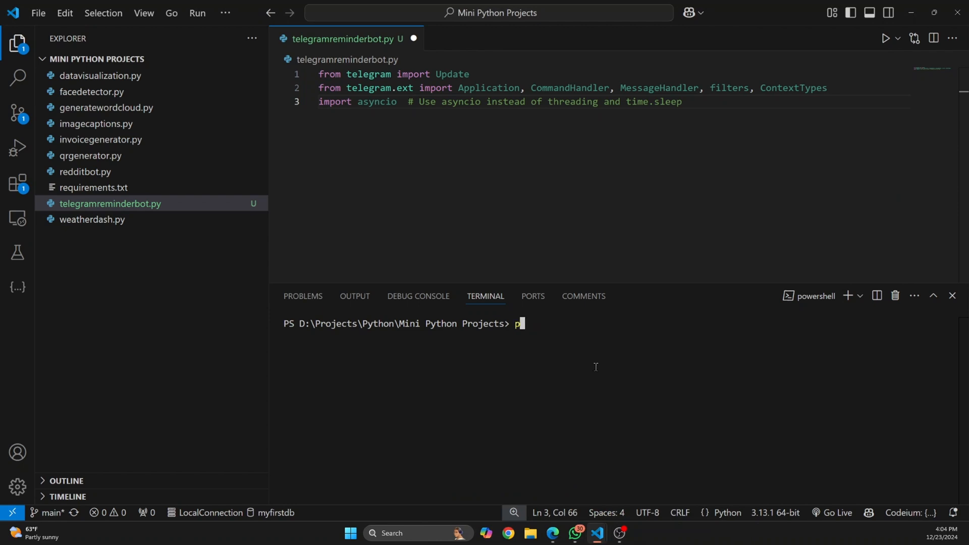
{"action": "type", "text": "ip install"}
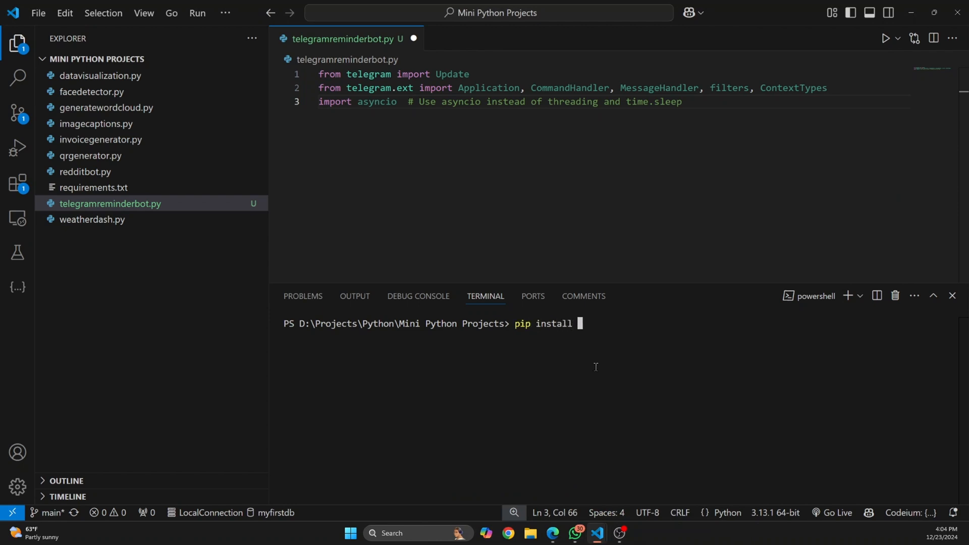
{"action": "type", "text": "python-telegram-bot"}
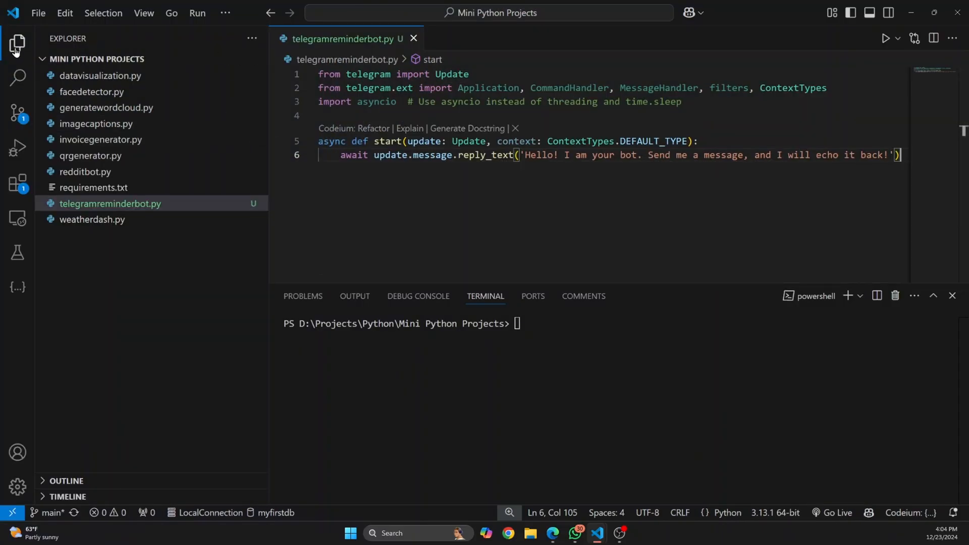
Step: Write main() building the application with the new bot's pasted token
{"action": "left_click", "coordinate": [18, 43]}
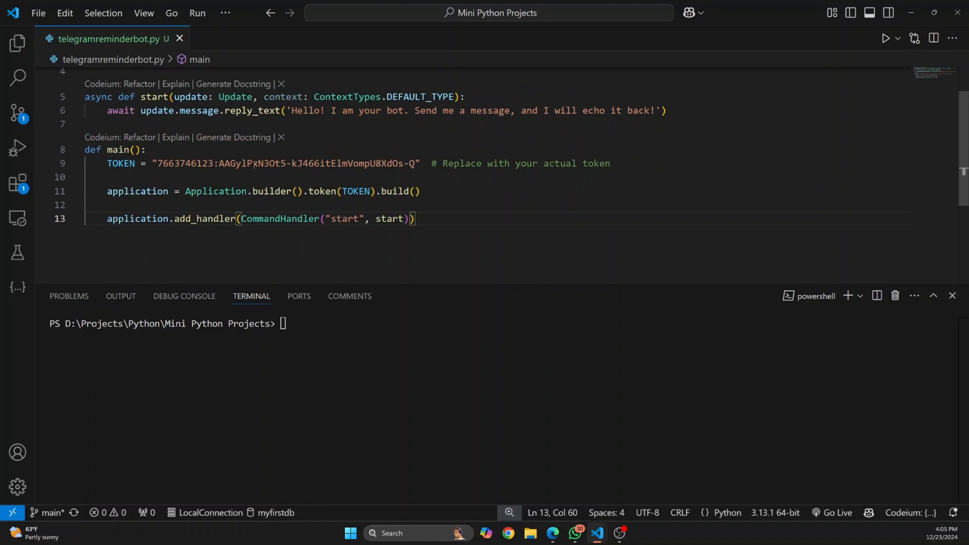
{"action": "left_click_drag", "start_coordinate": [157, 164], "coordinate": [415, 164]}
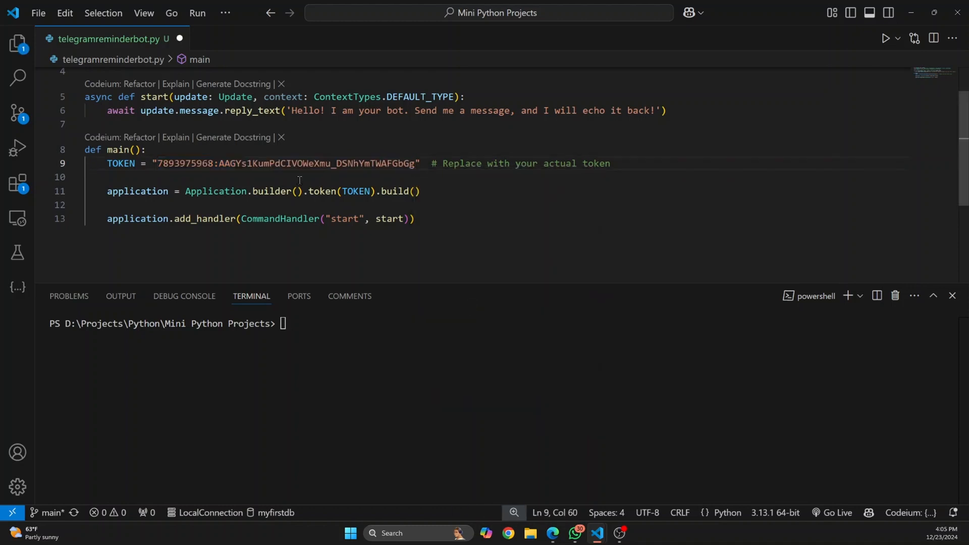
{"action": "left_click", "coordinate": [164, 177]}
{"action": "type", "text": "application.run_polling"}
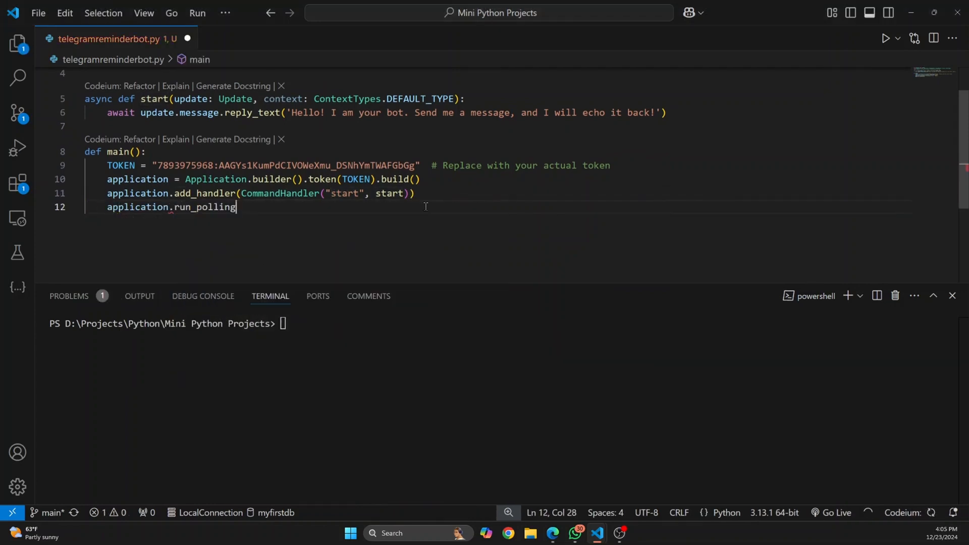
Step: Add run_polling() and the if __name__ == '__main__' guard calling main()
{"action": "type", "text": "()"}
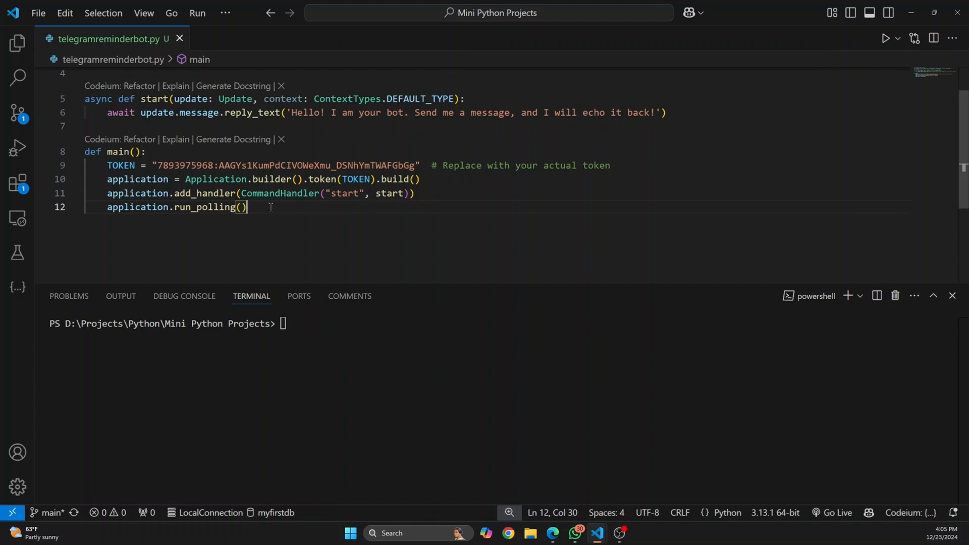
{"action": "type", "text": "if __name__ == '__main__':"}
{"action": "type", "text": "main()"}
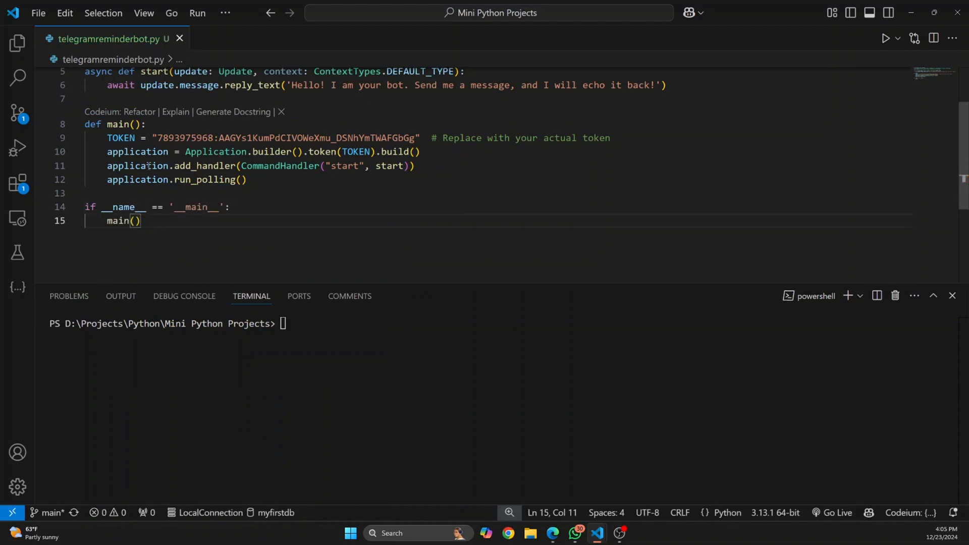
Step: Change the greeting to 'I will set a reminder!' and run python .\telegramreminderbot.py
{"action": "scroll", "scroll_direction": "down", "scroll_amount": 3}
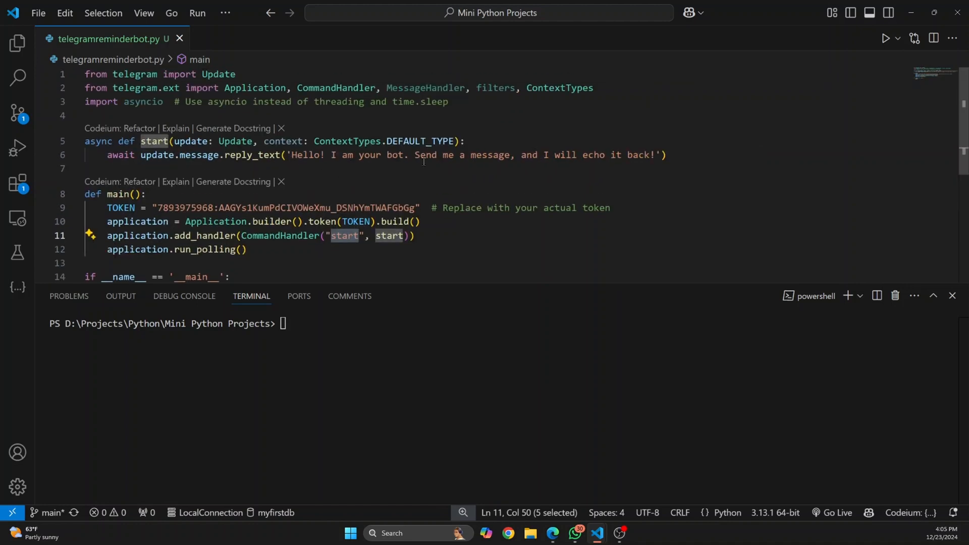
{"action": "mouse_move", "coordinate": [510, 155]}
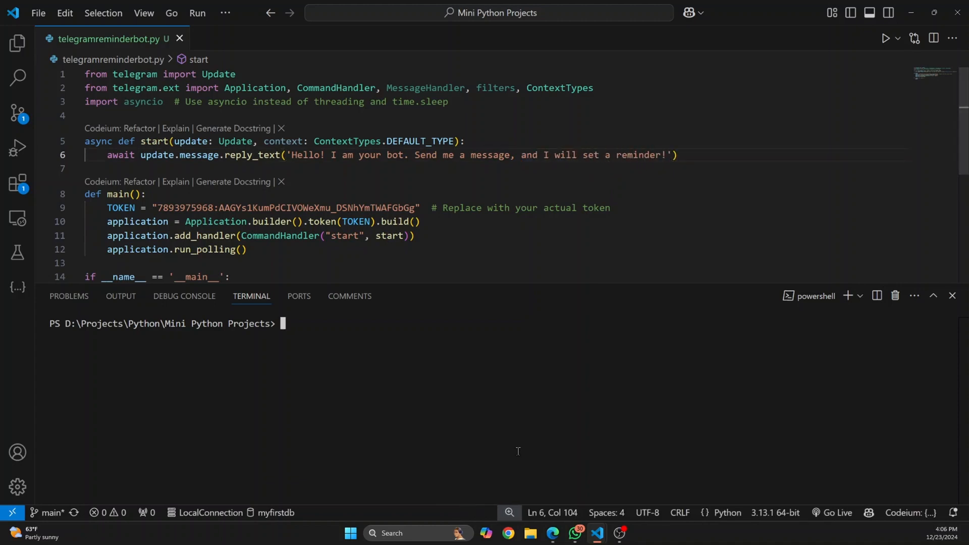
{"action": "type", "text": "python te"}
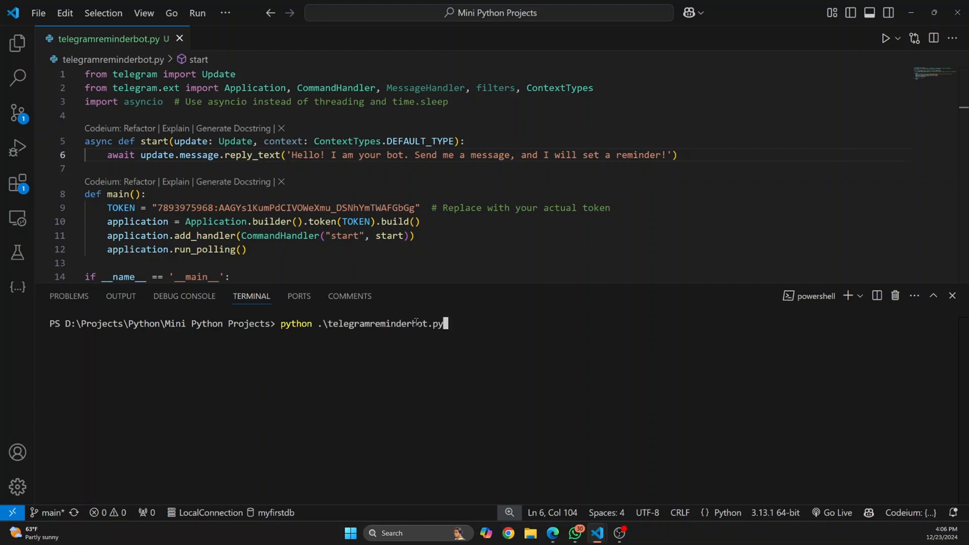
{"action": "key", "text": "Enter"}
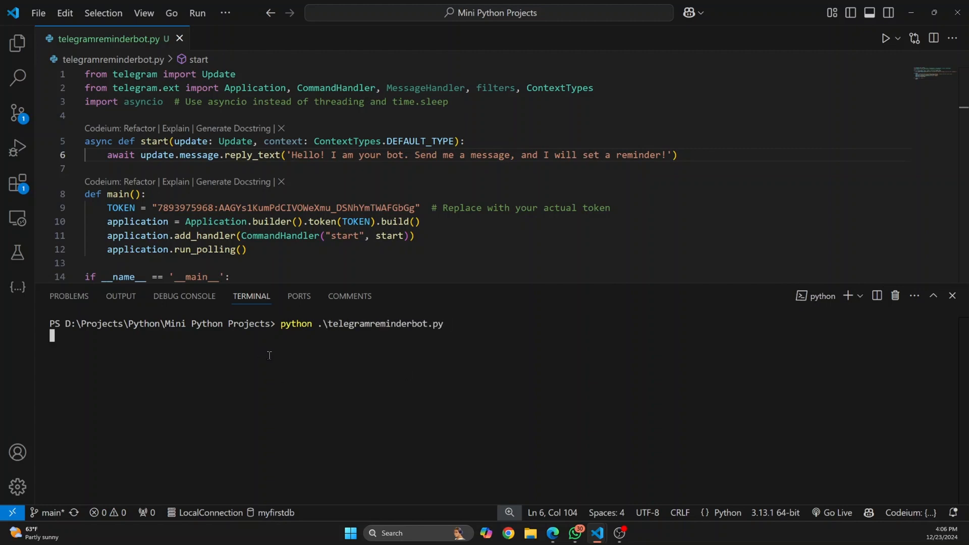
{"action": "mouse_move", "coordinate": [551, 533]}
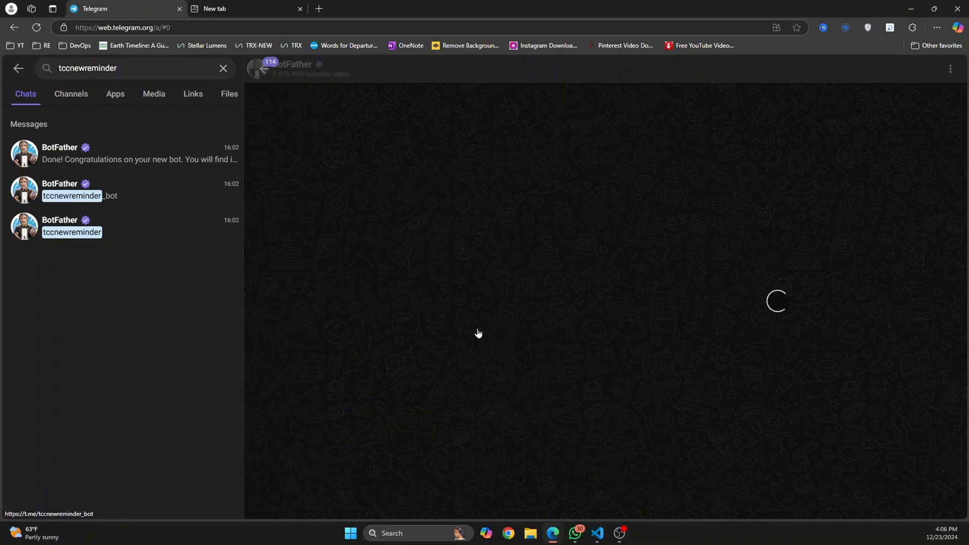
Step: Open the tccnewreminder bot chat, send /start, and return to VS Code
{"action": "left_click", "coordinate": [71, 232]}
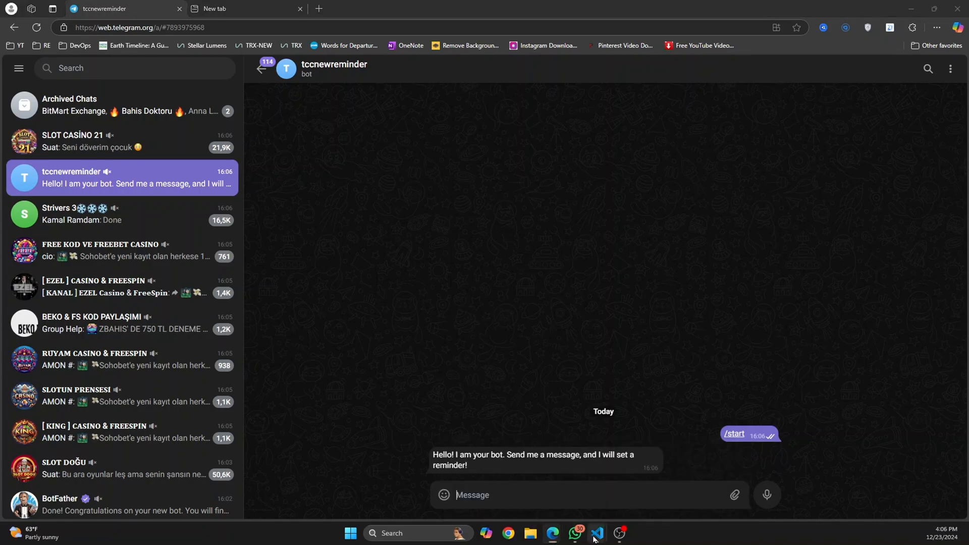
{"action": "left_click", "coordinate": [596, 531]}
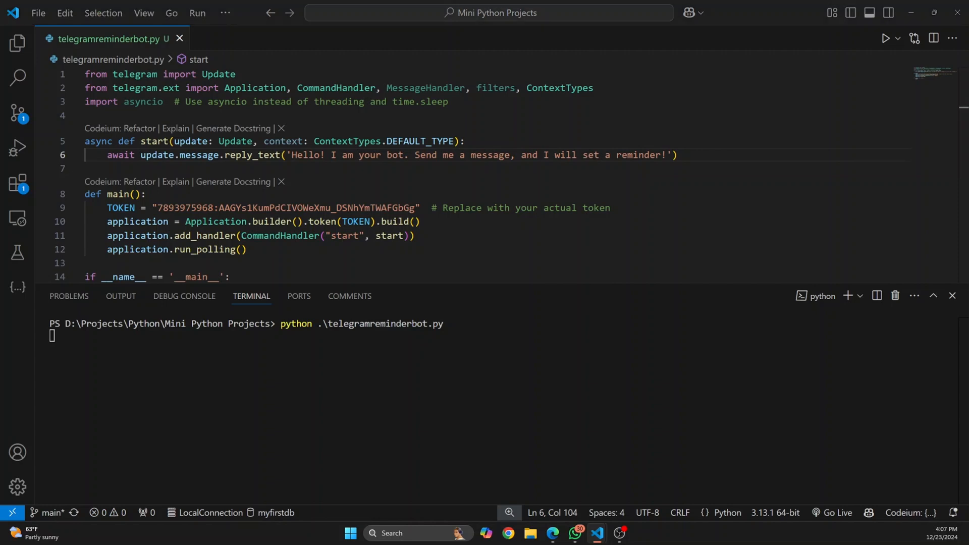
{"action": "type", "text": "async def reminder(update: Update, context: ContextTypes.DEFAULT_TYPE):"}
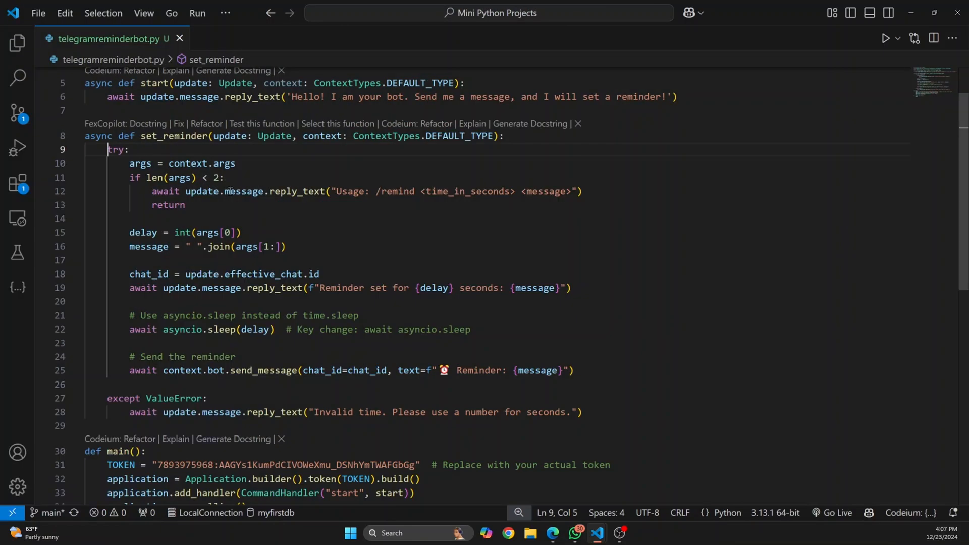
{"action": "scroll", "scroll_direction": "down", "scroll_amount": 3}
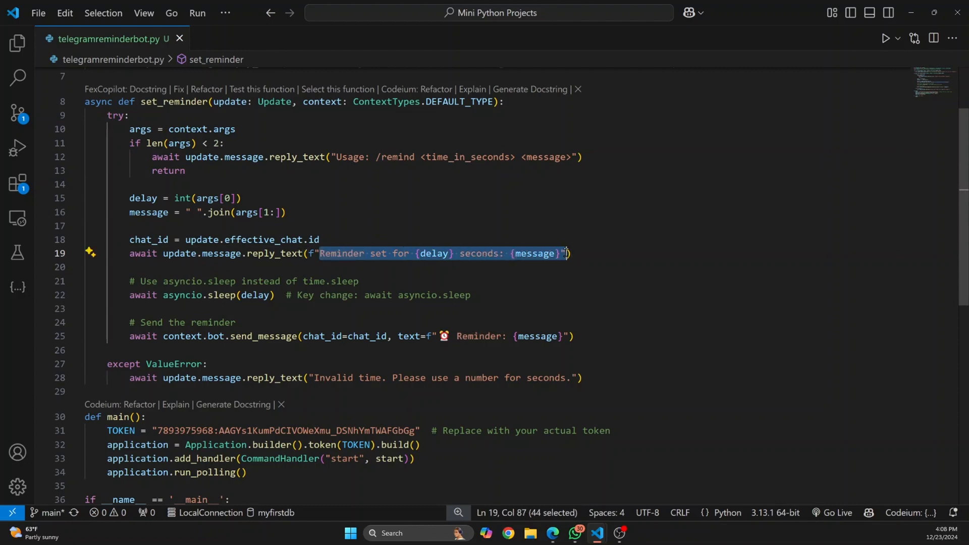
{"action": "left_click", "coordinate": [486, 261]}
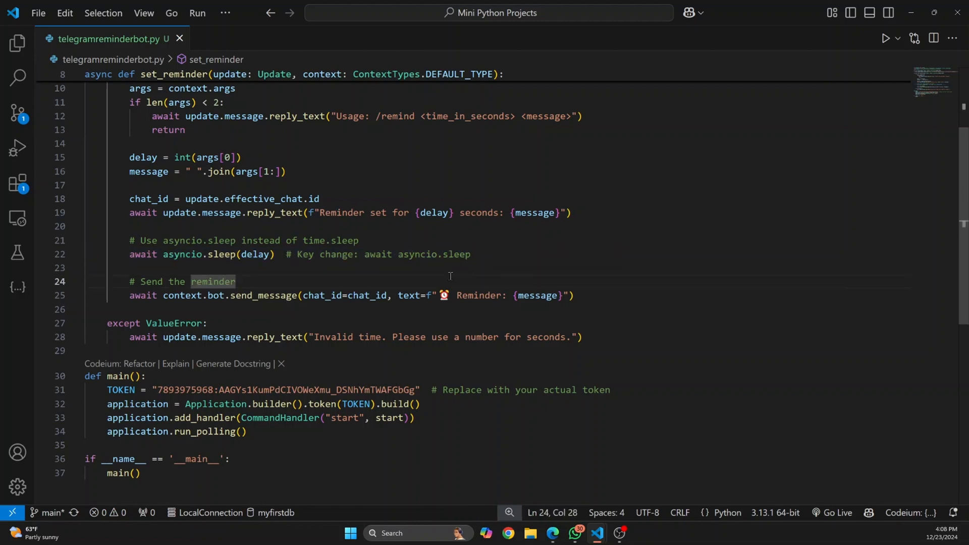
{"action": "mouse_move", "coordinate": [331, 226]}
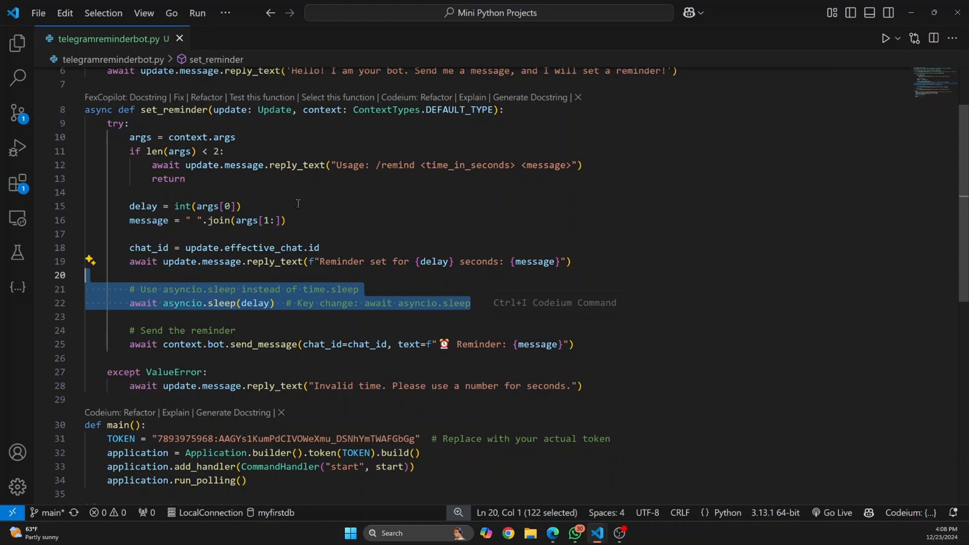
{"action": "mouse_move", "coordinate": [278, 254]}
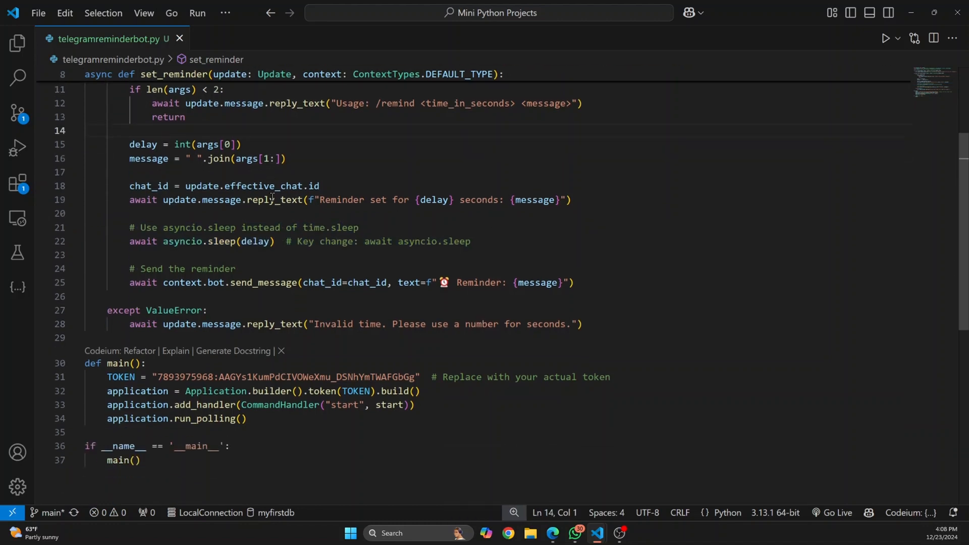
{"action": "scroll", "scroll_direction": "down", "scroll_amount": 3}
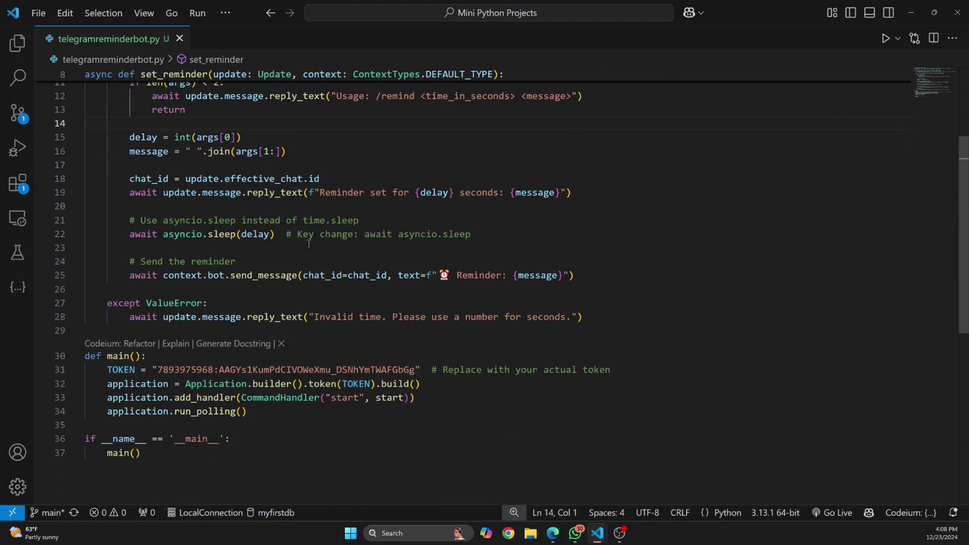
{"action": "left_click_drag", "start_coordinate": [218, 234], "coordinate": [315, 234]}
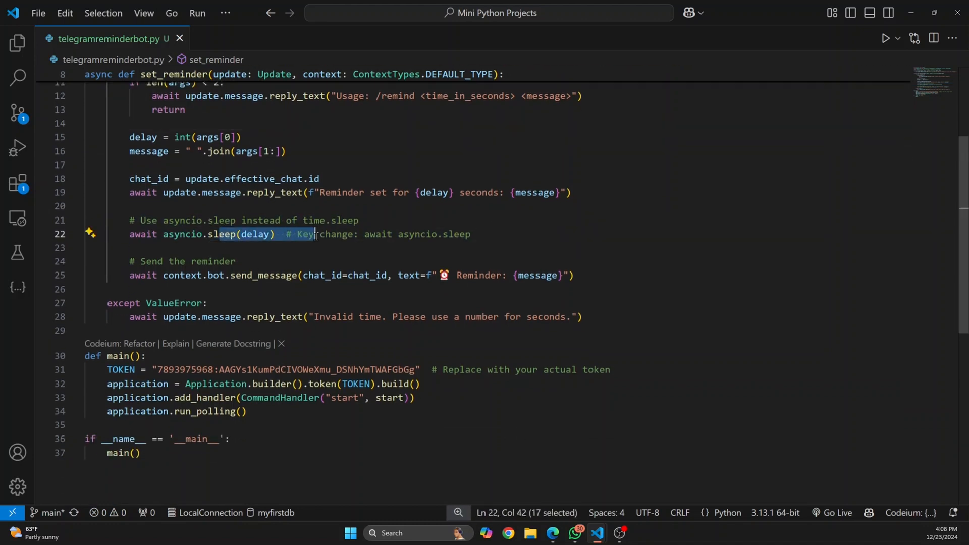
{"action": "left_click_drag", "start_coordinate": [316, 233], "coordinate": [411, 233]}
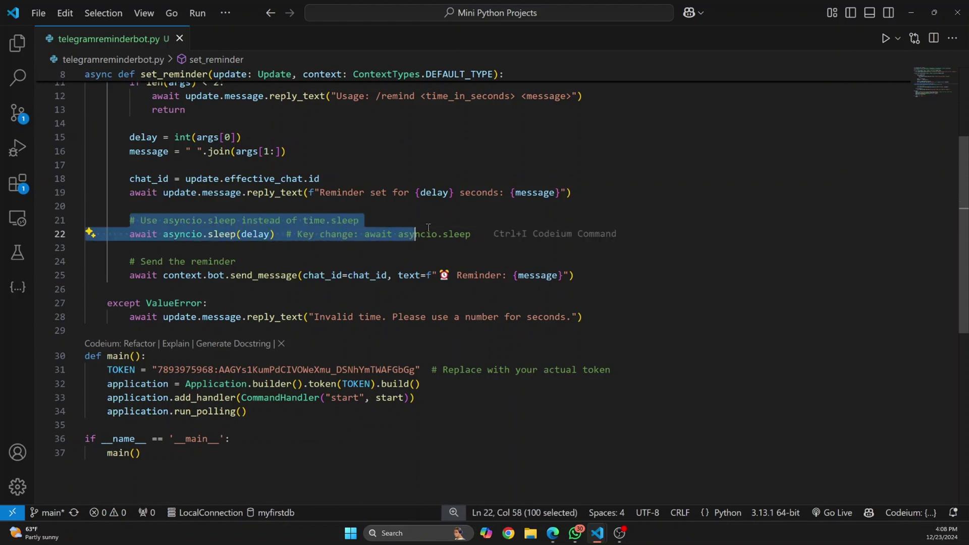
{"action": "left_click", "coordinate": [273, 248]}
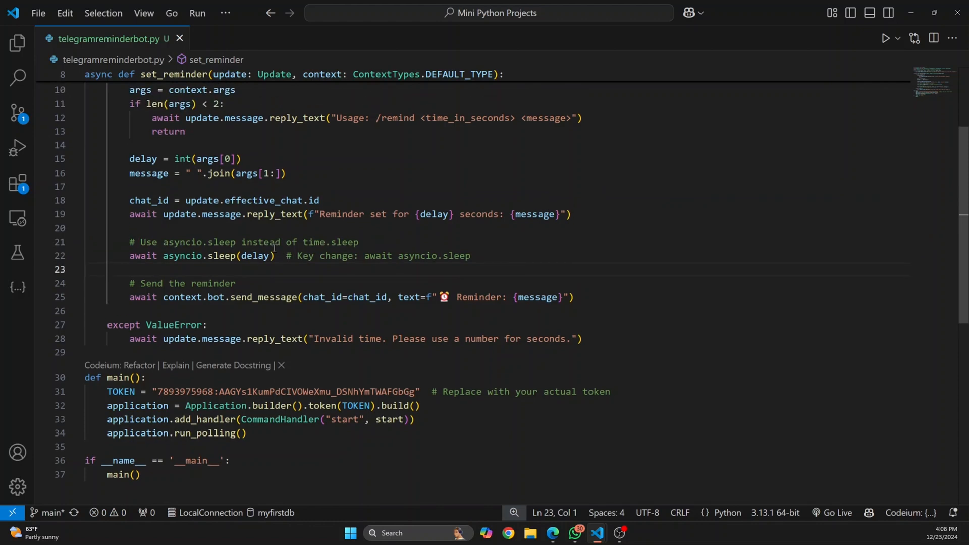
{"action": "scroll", "scroll_direction": "down", "scroll_amount": 3}
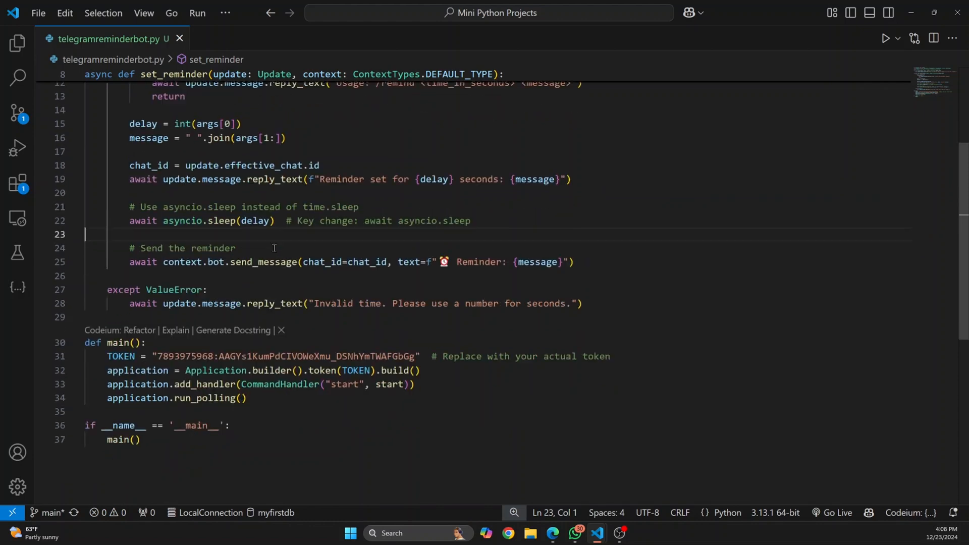
{"action": "scroll", "scroll_direction": "up", "scroll_amount": 3}
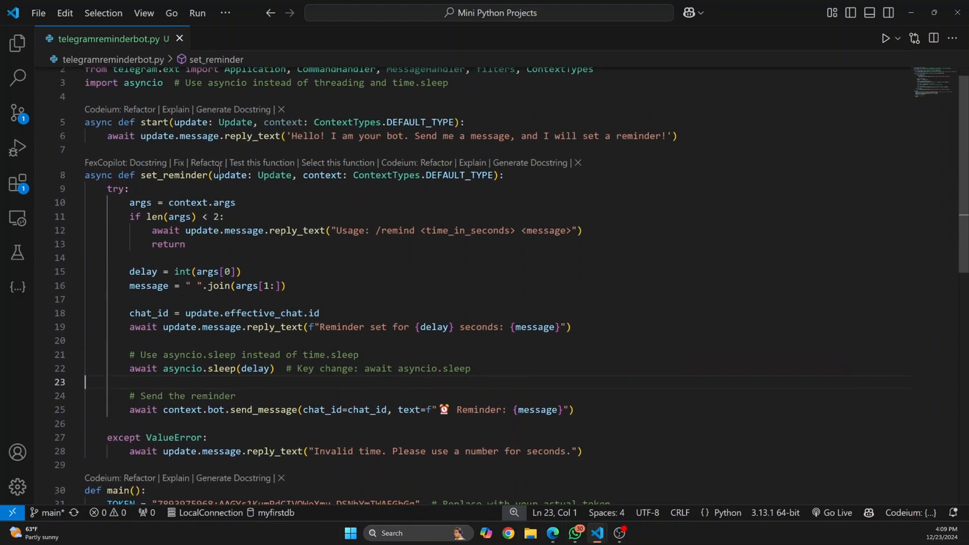
{"action": "scroll", "scroll_direction": "down", "scroll_amount": 3}
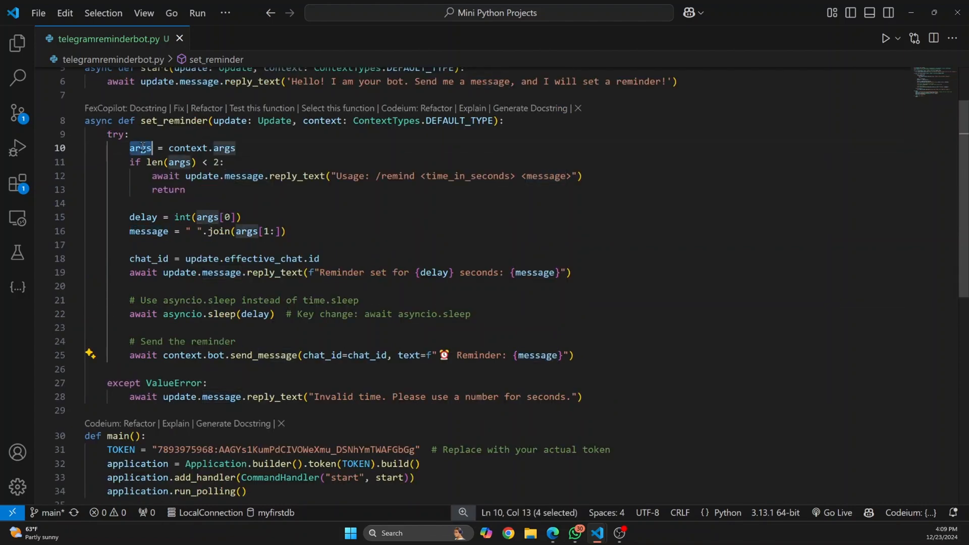
{"action": "scroll", "scroll_direction": "down", "scroll_amount": 3}
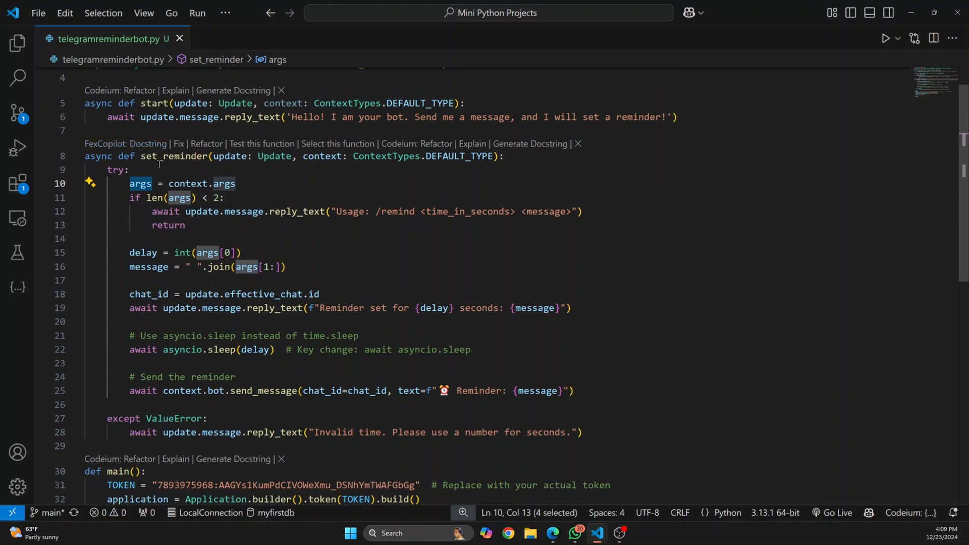
{"action": "scroll", "scroll_direction": "down", "scroll_amount": 3}
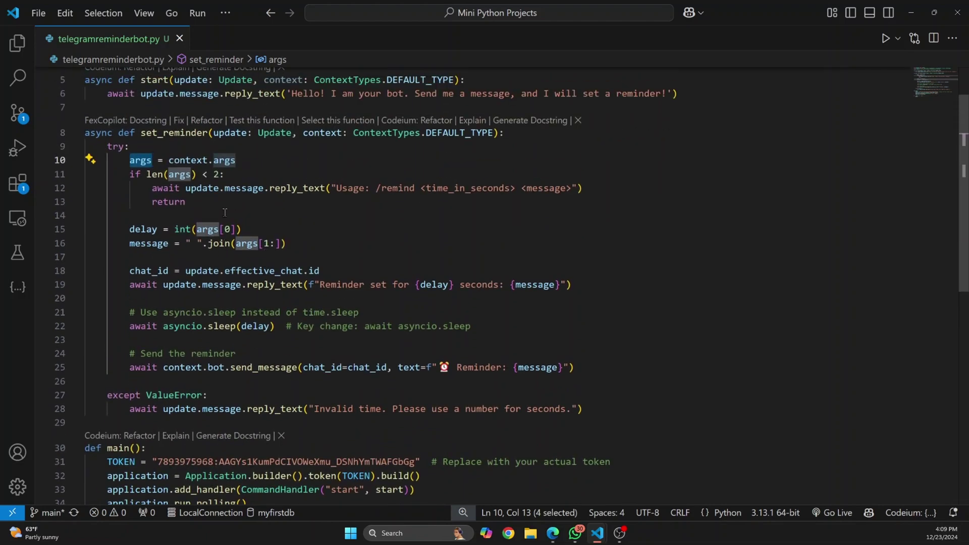
{"action": "scroll", "scroll_direction": "down", "scroll_amount": 3}
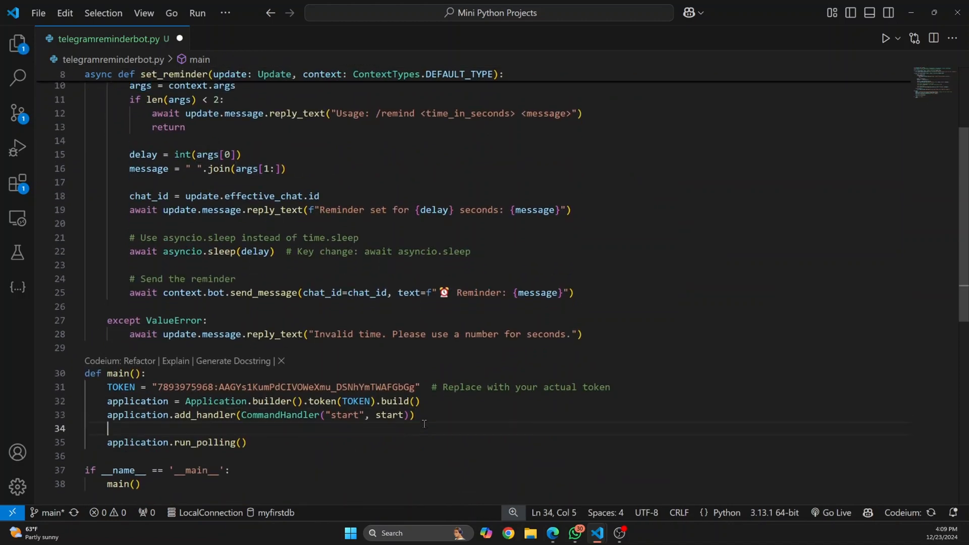
Step: Register CommandHandler("remind", set_reminder) in main() before run_polling
{"action": "type", "text": "application.add"}
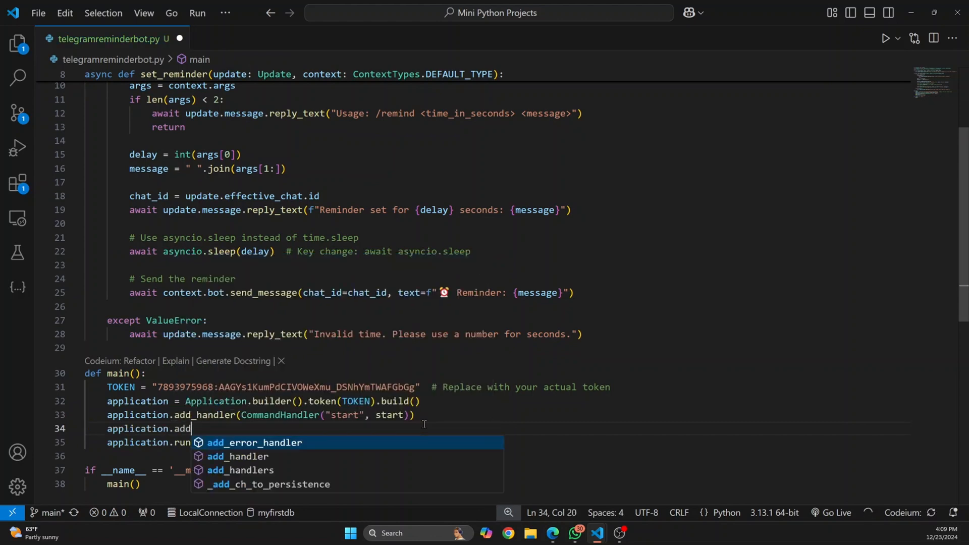
{"action": "type", "text": "_handler(CommandHandler(\"remind\", set_reminder))"}
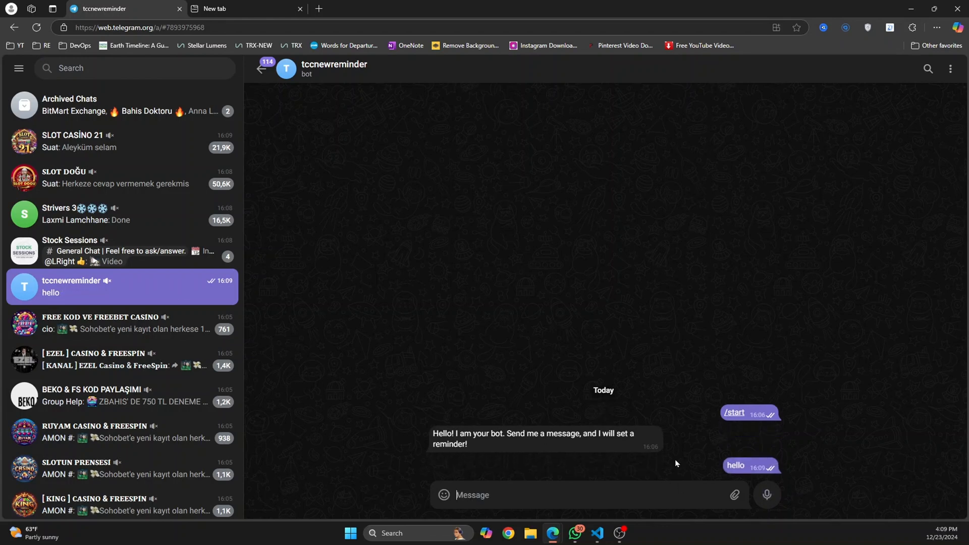
Step: Send /remind without arguments to the bot to get its usage hint
{"action": "left_click", "coordinate": [735, 495]}
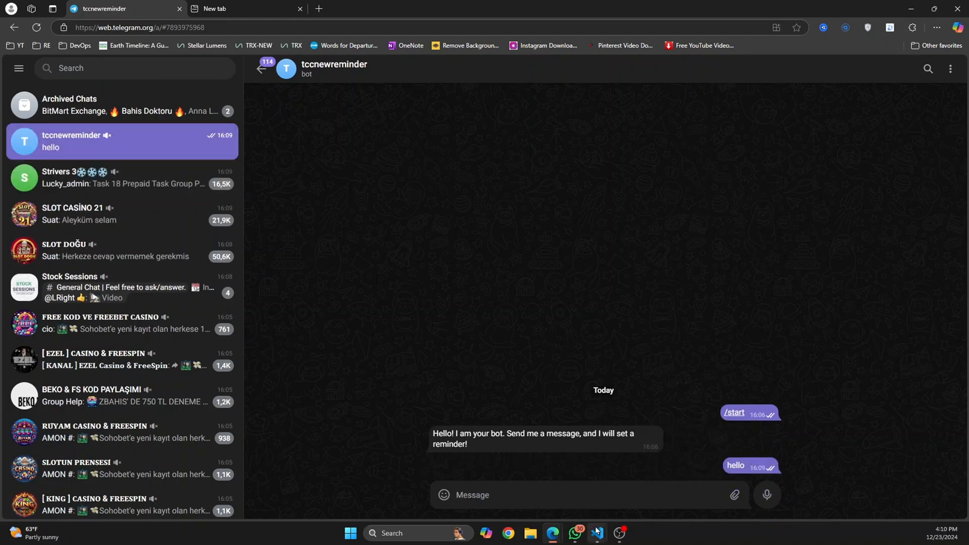
{"action": "left_click", "coordinate": [598, 533]}
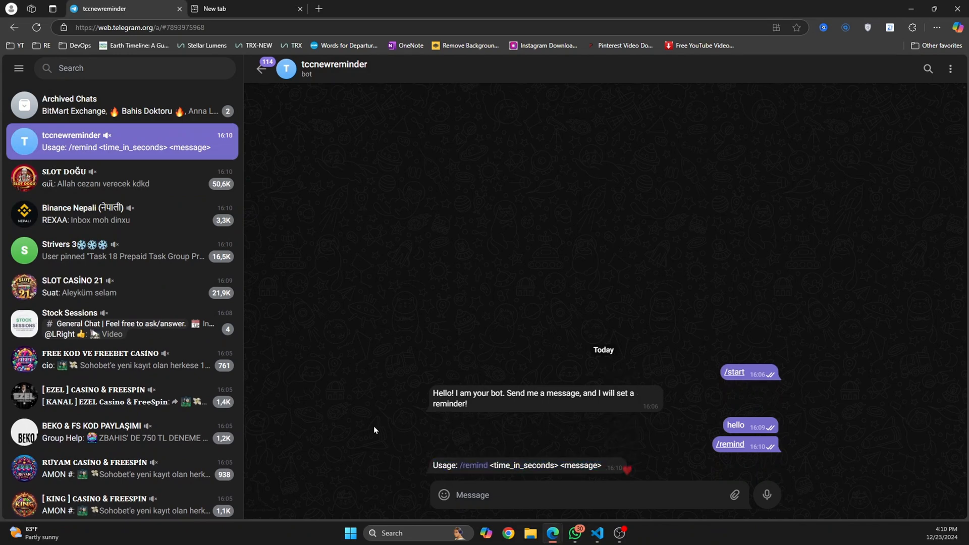
Step: Send /remind 10 to the bot without a message
{"action": "double_click", "coordinate": [523, 466]}
{"action": "type", "text": "/"}
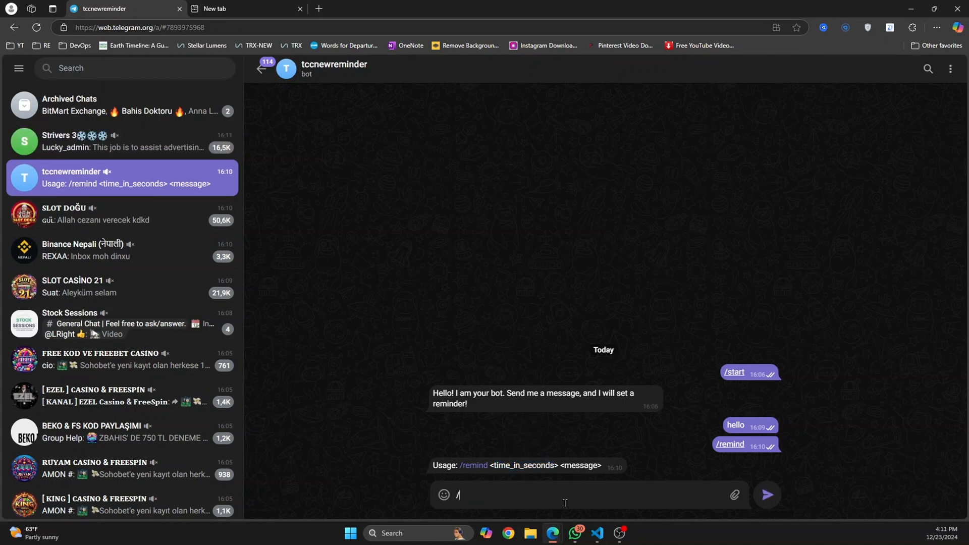
{"action": "type", "text": "rem"}
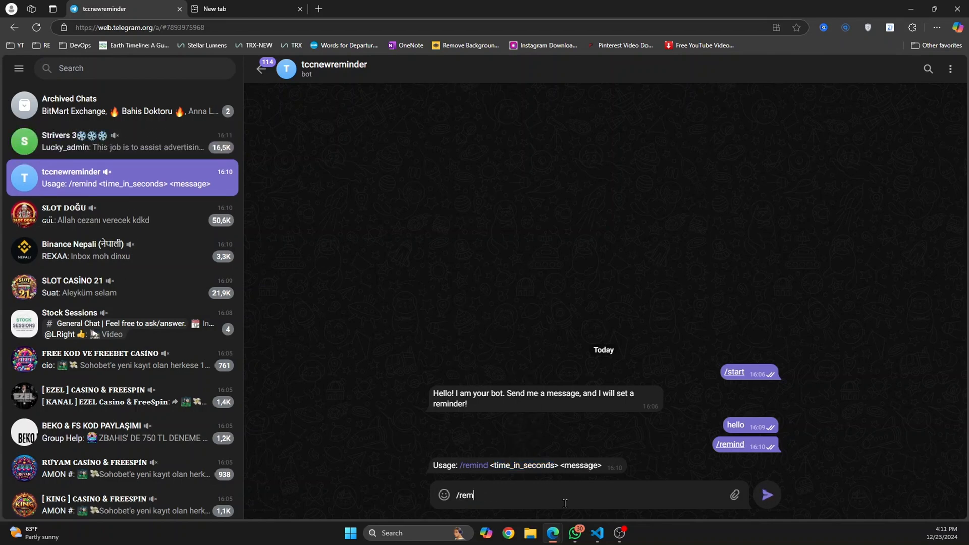
{"action": "type", "text": "ind"}
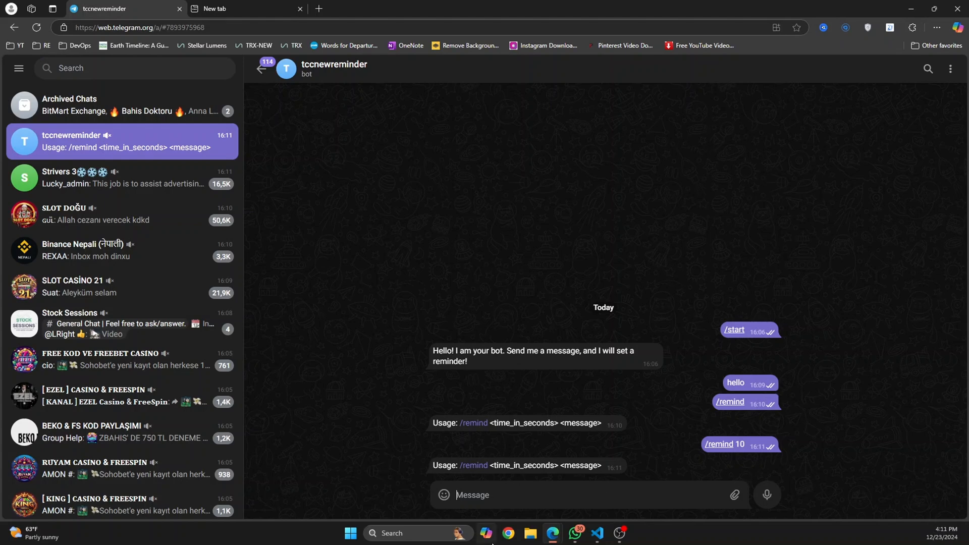
Step: Send /remind 10 get rich and wait for 'Reminder: get rich'
{"action": "type", "text": "/remind"}
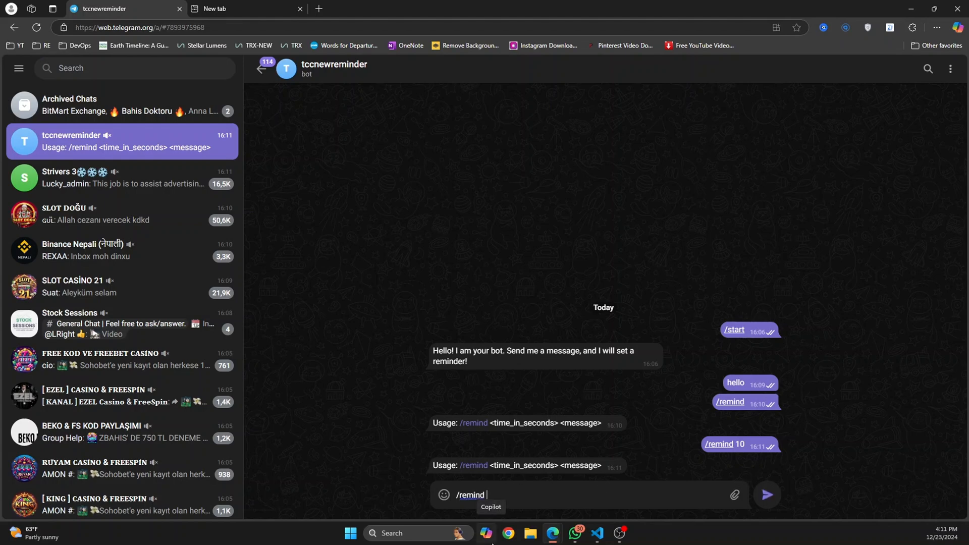
{"action": "type", "text": "10"}
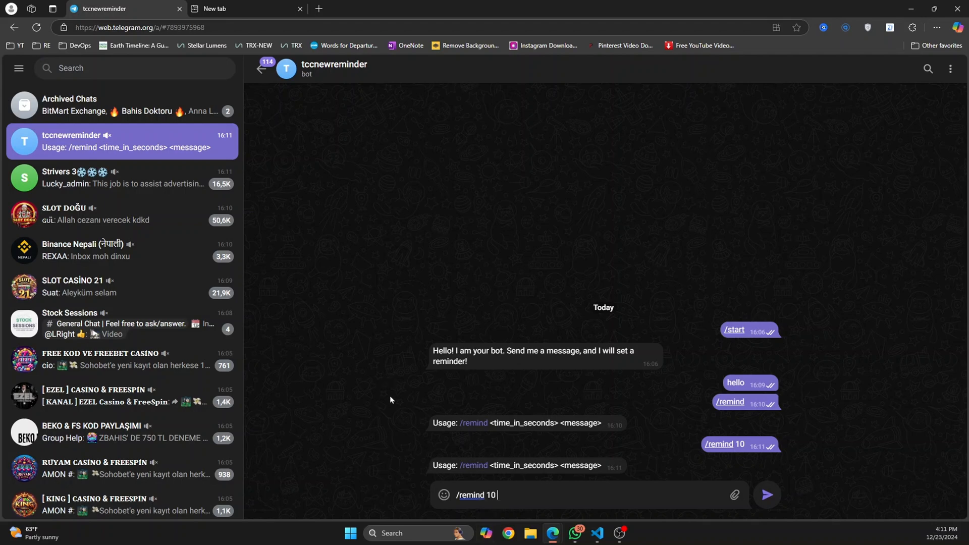
{"action": "type", "text": "get"}
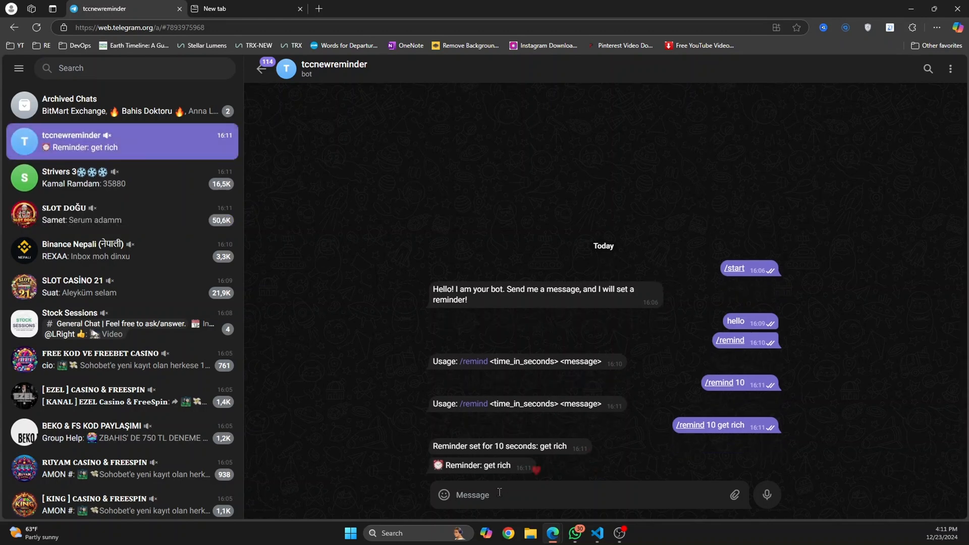
{"action": "mouse_move", "coordinate": [597, 533]}
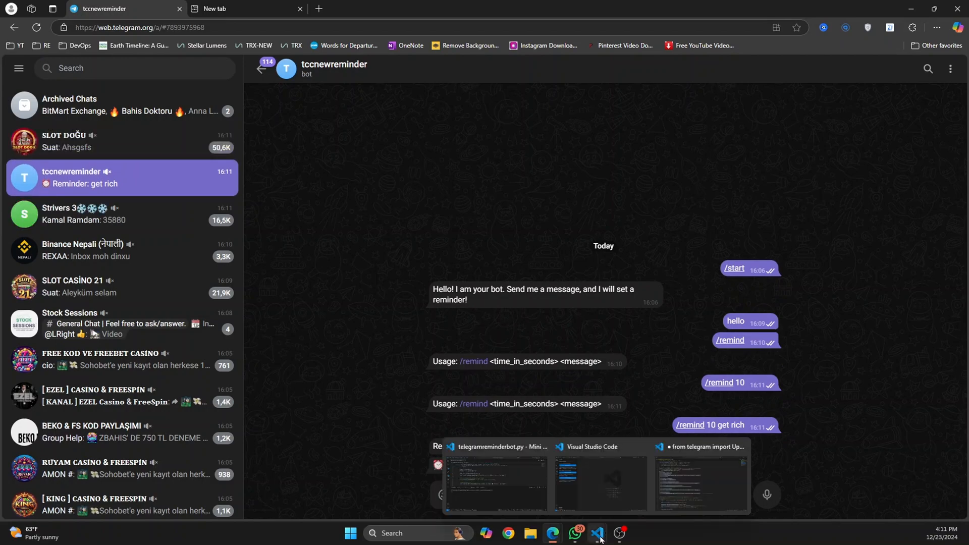
Step: Return to the telegramreminderbot.py window with the bot still running in the terminal
{"action": "left_click", "coordinate": [596, 476]}
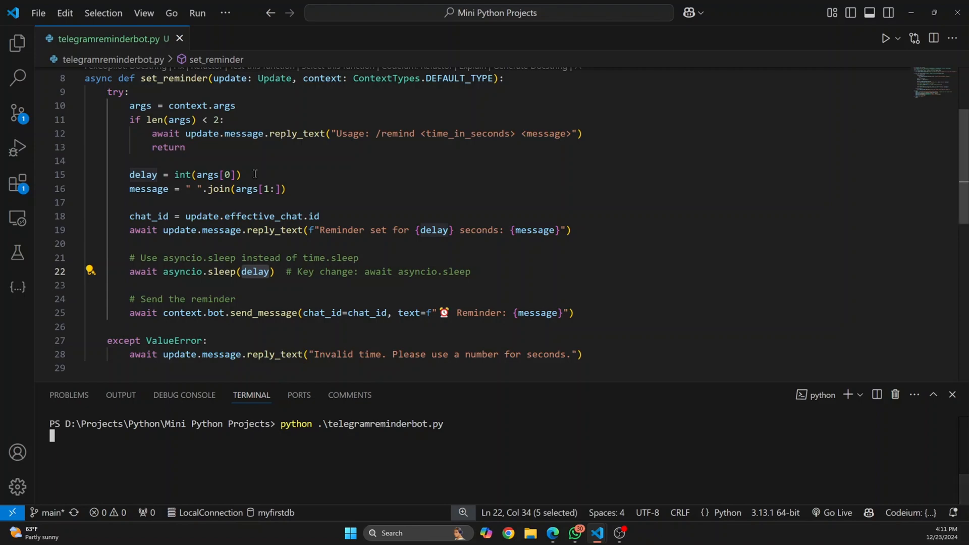
{"action": "scroll", "scroll_direction": "down", "scroll_amount": 3}
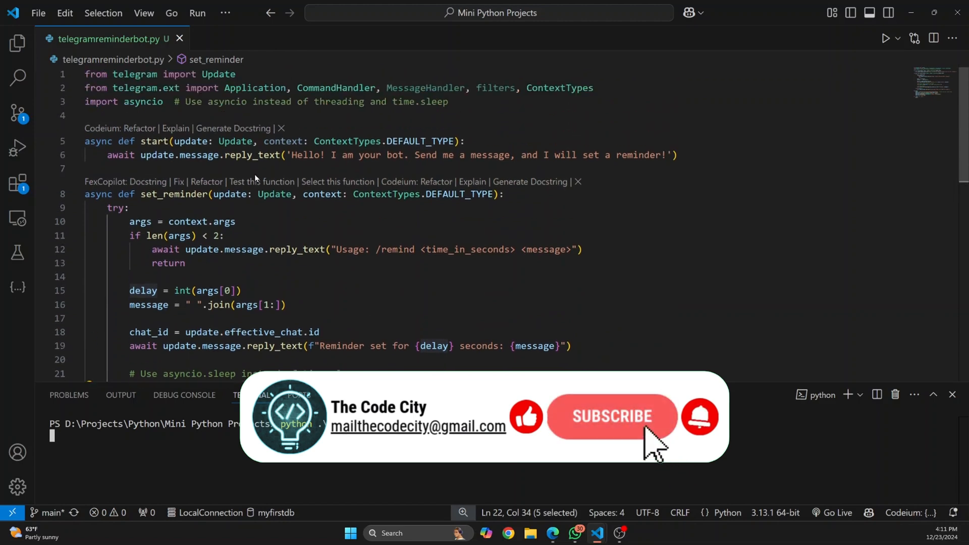
{"action": "mouse_move", "coordinate": [671, 466]}
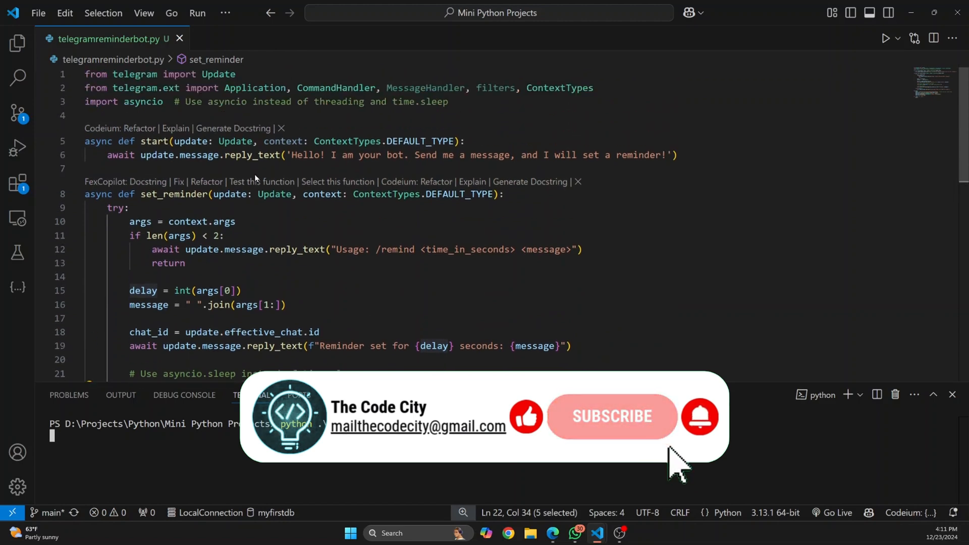